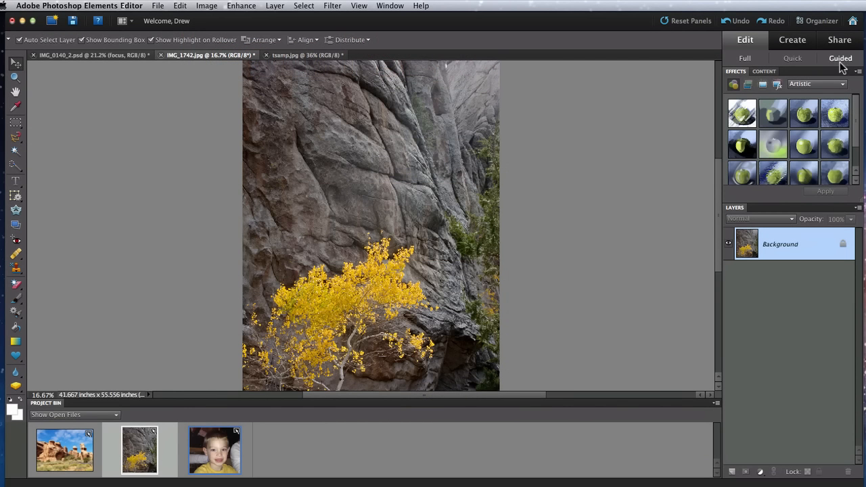
Switch the Edit panel to Guided mode to list the guided edits
left_click(840, 58)
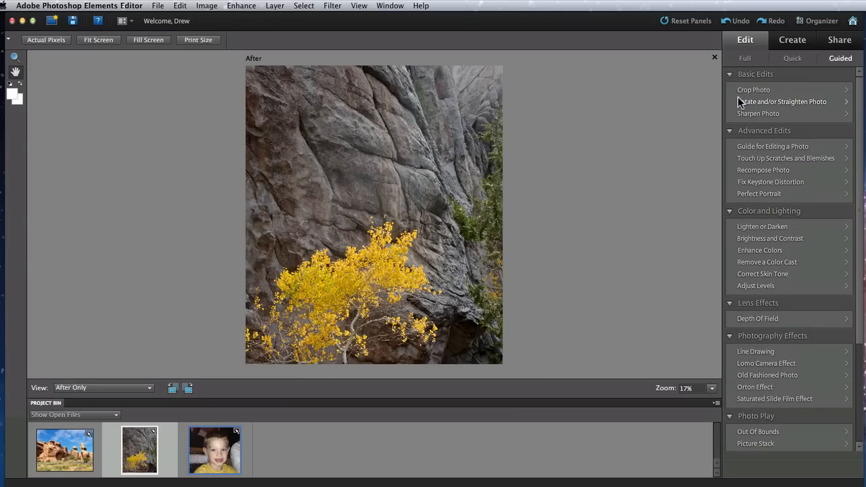
mouse_move(737, 155)
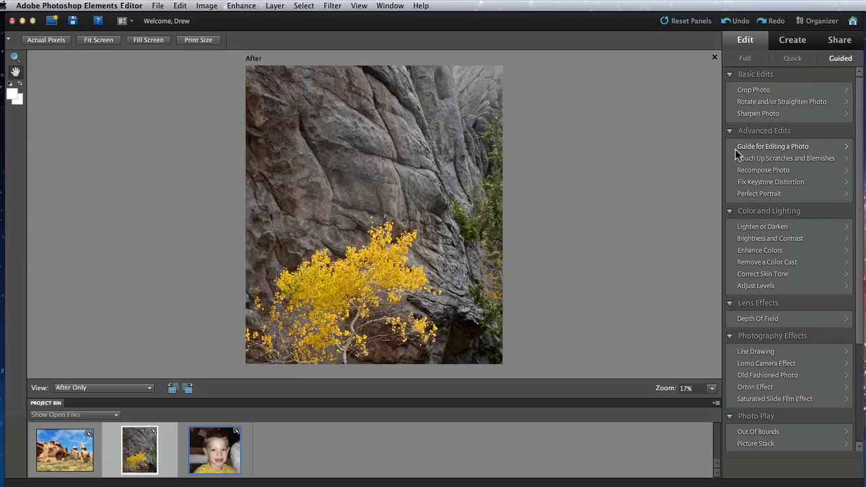
mouse_move(736, 228)
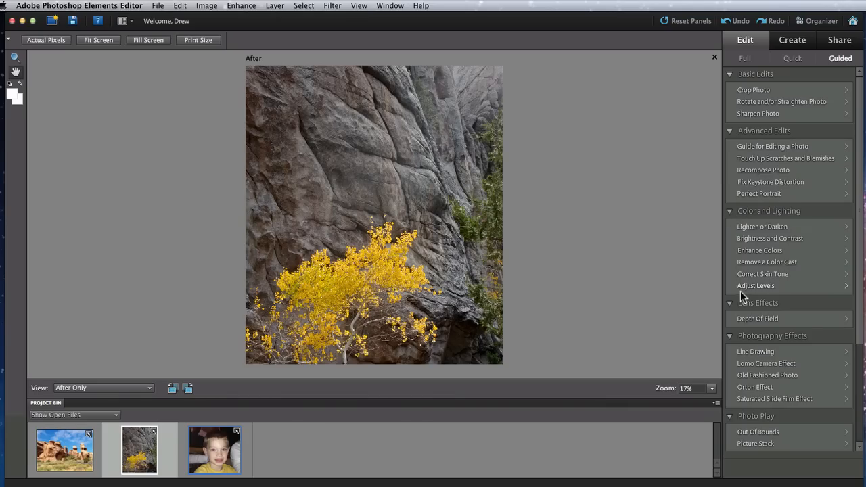
mouse_move(742, 355)
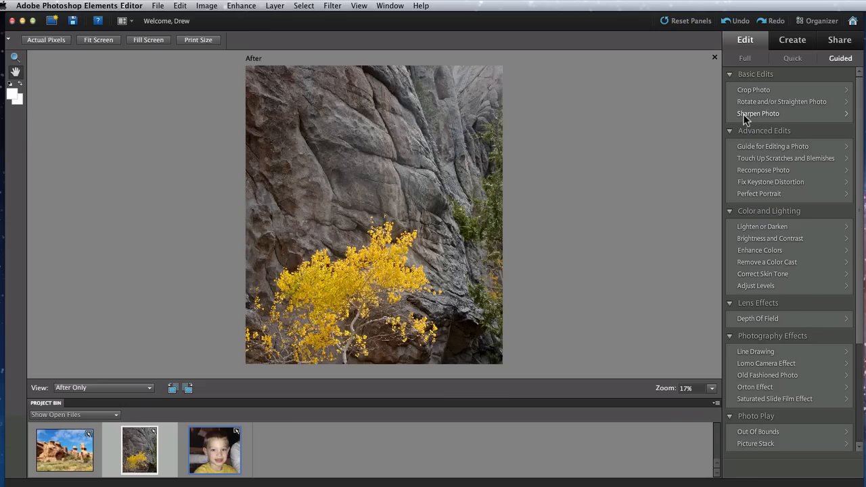
In Sharpen Photo, try Auto and a higher sharpening amount, then return the slider to none
left_click(758, 114)
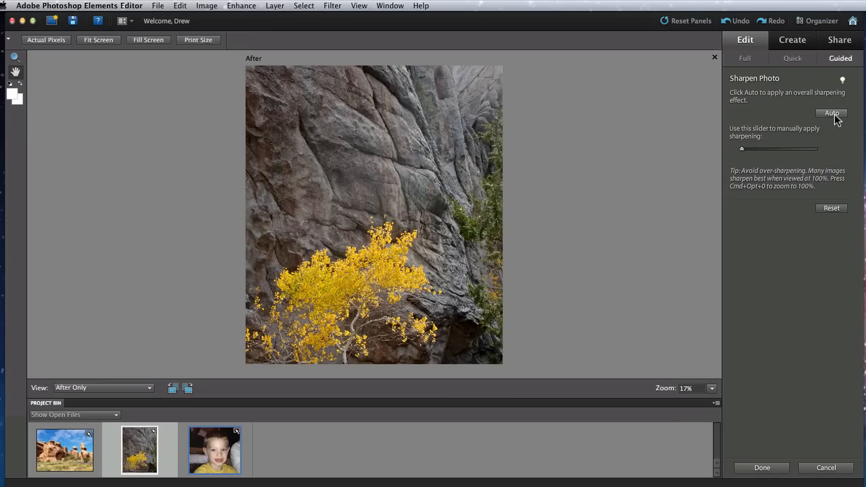
left_click(831, 114)
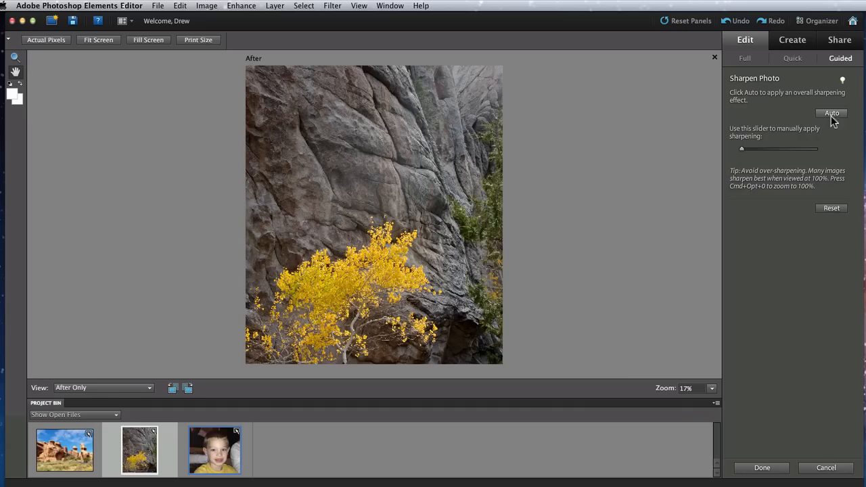
left_click_drag(741, 148, 760, 147)
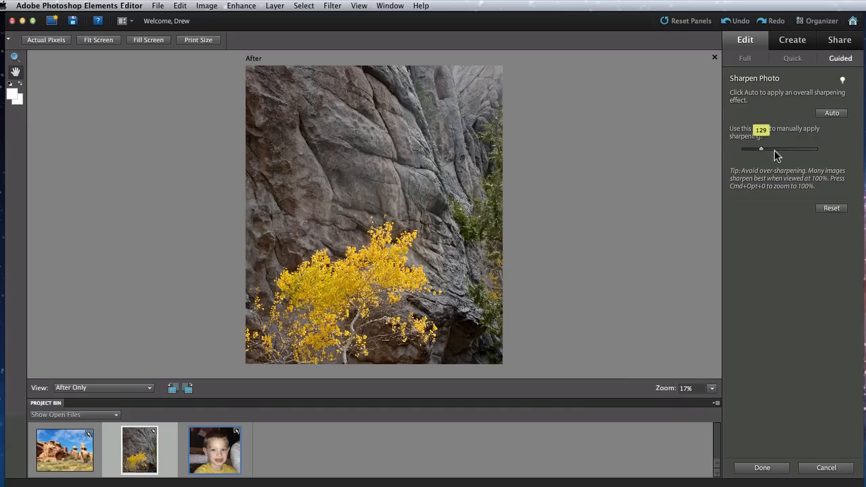
left_click_drag(760, 148, 741, 147)
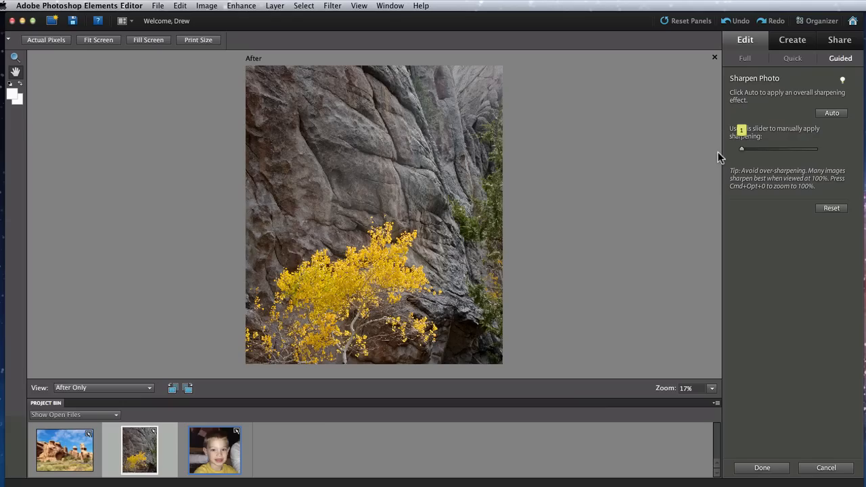
mouse_move(822, 467)
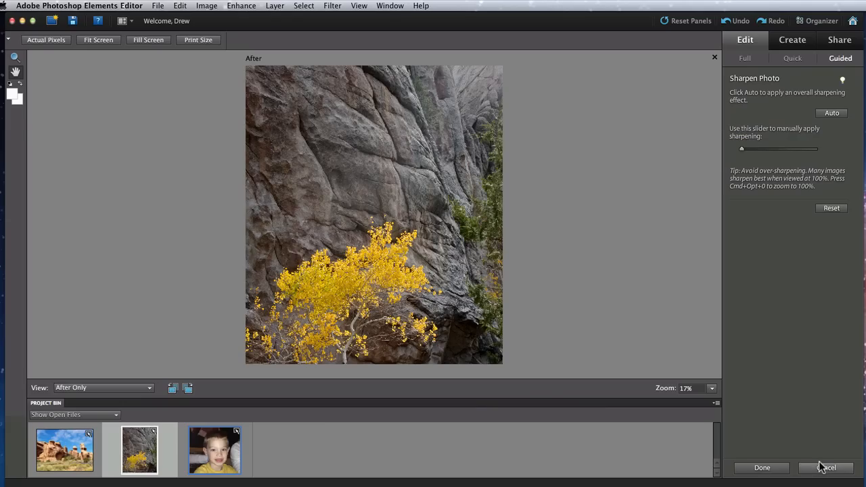
Cancel the Sharpen Photo edit and return to the guided edits list
left_click(826, 468)
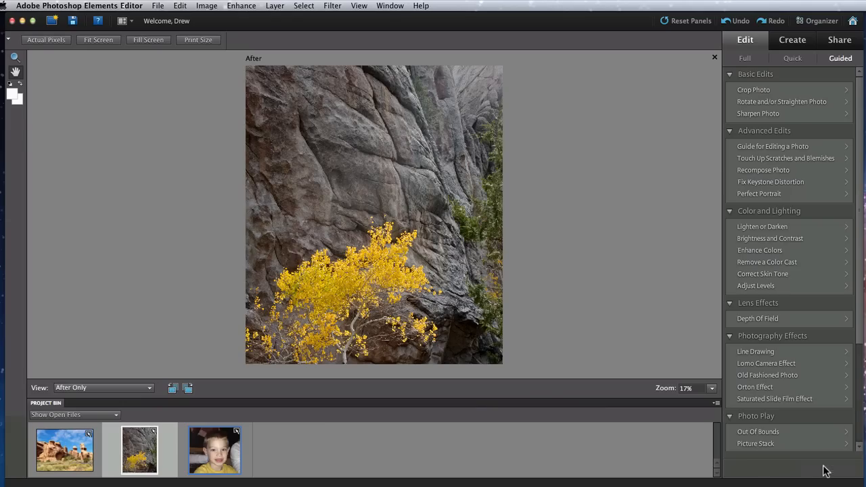
mouse_move(744, 119)
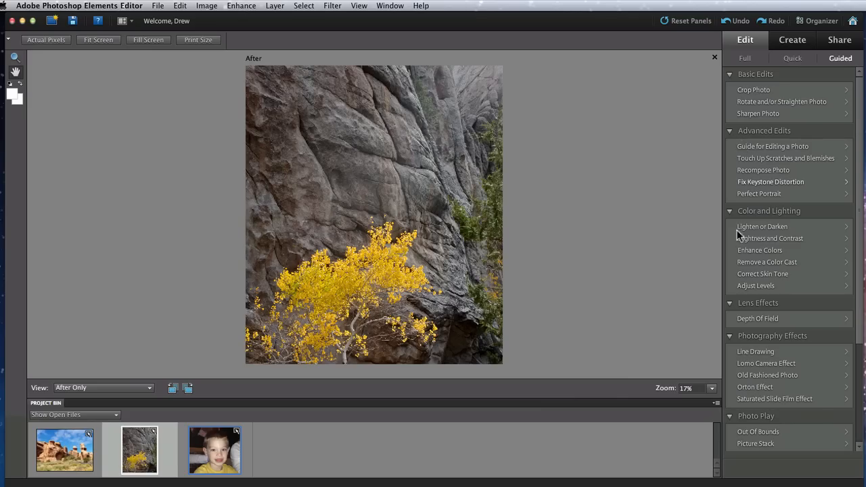
mouse_move(744, 322)
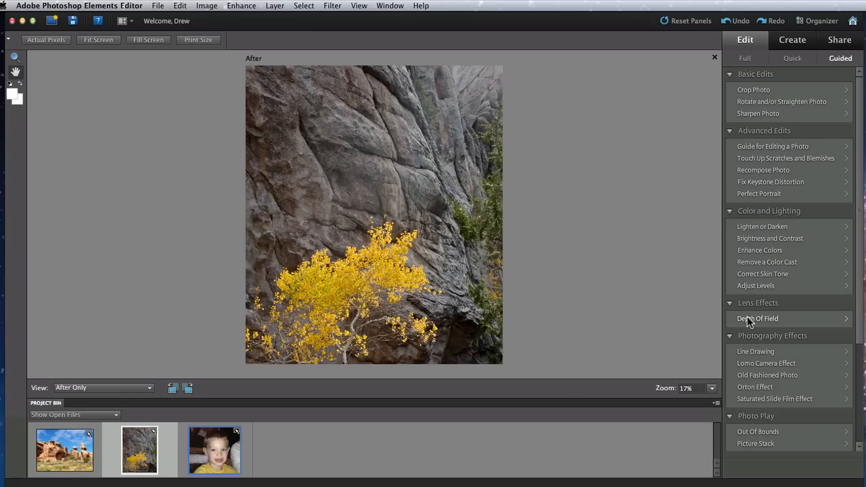
Start the Depth Of Field guided edit using the Simple method
left_click(758, 319)
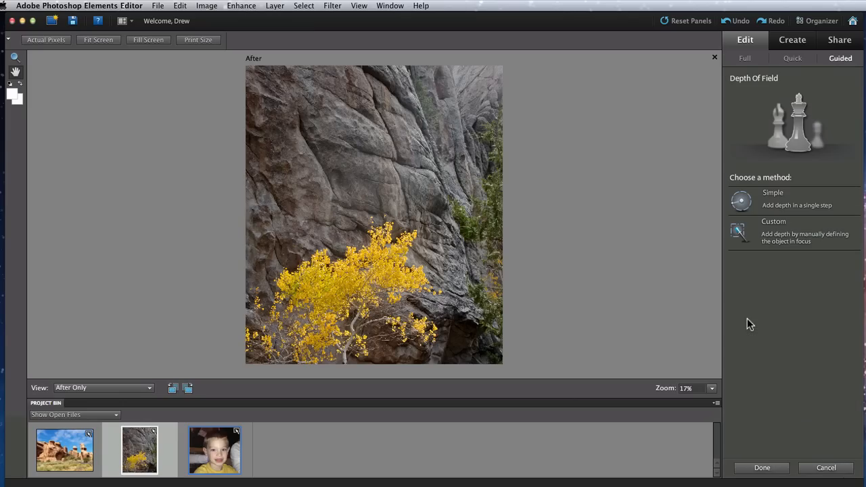
mouse_move(273, 101)
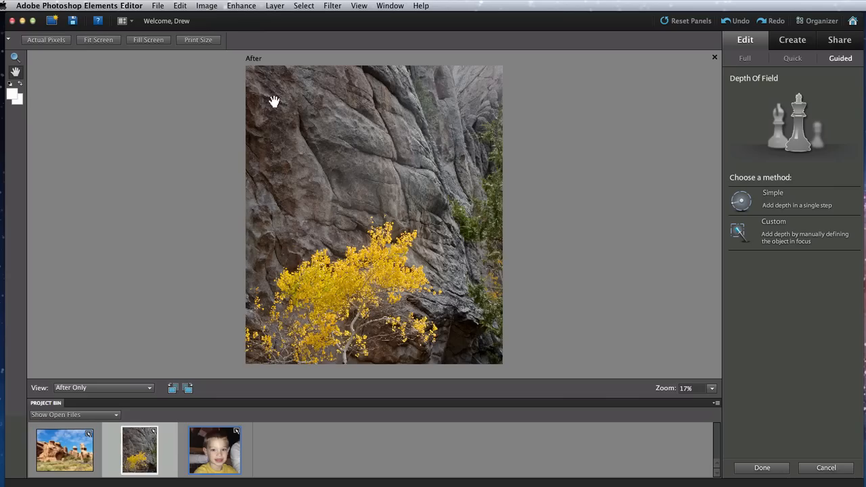
mouse_move(465, 313)
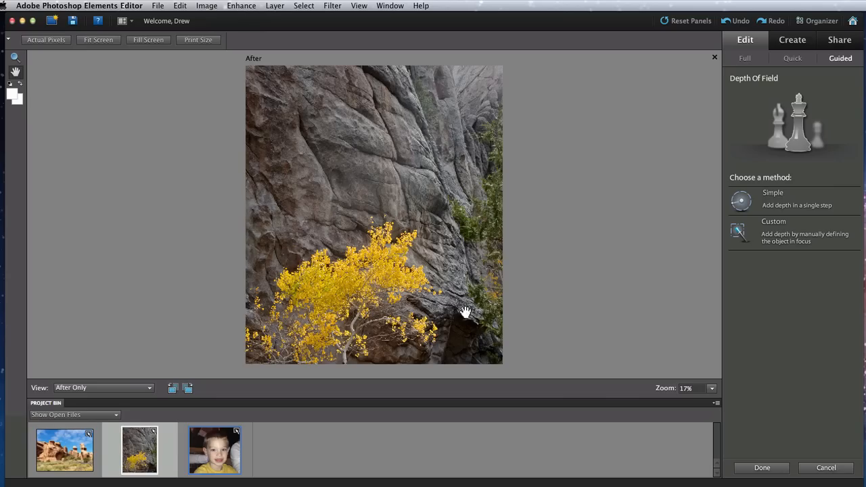
mouse_move(697, 211)
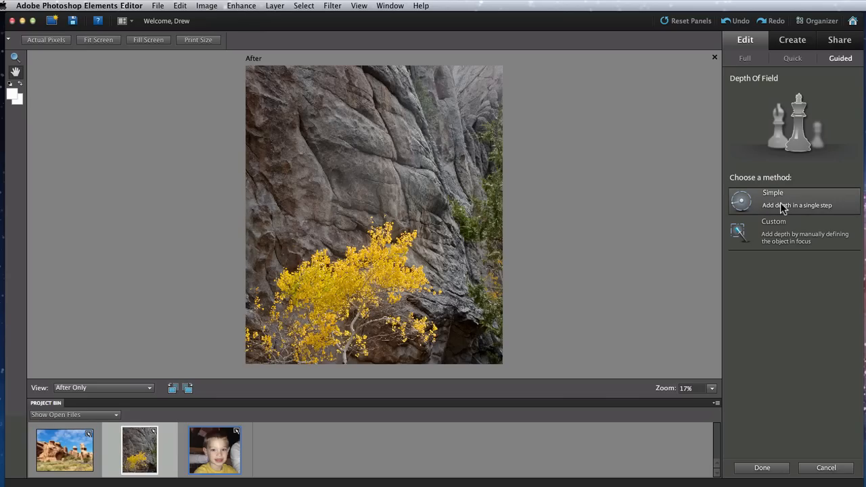
left_click(792, 201)
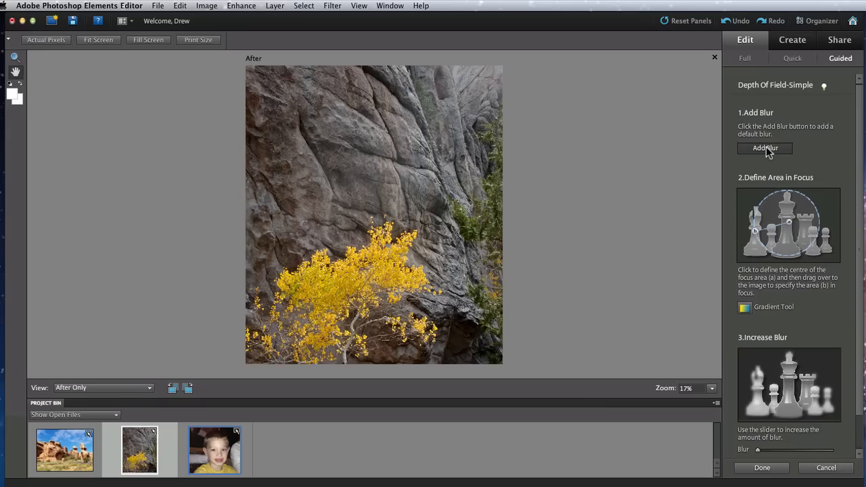
Add the default blur and draw a gradient focus area over the yellow tree
left_click(765, 147)
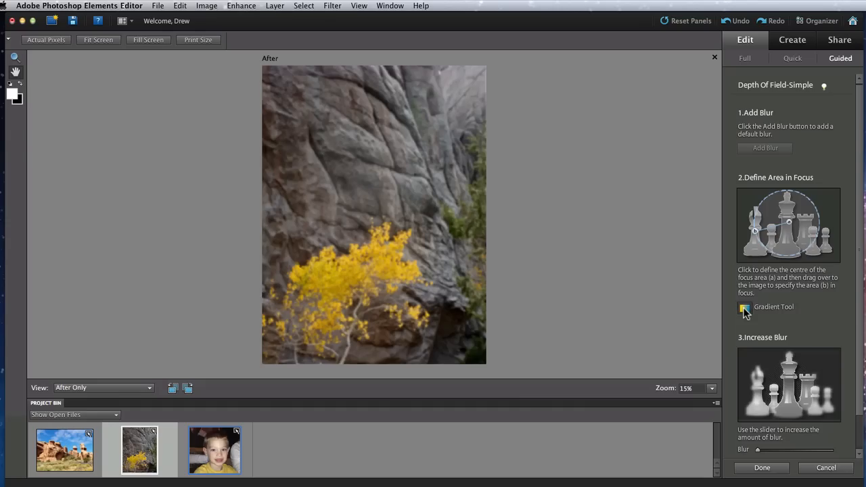
left_click(744, 307)
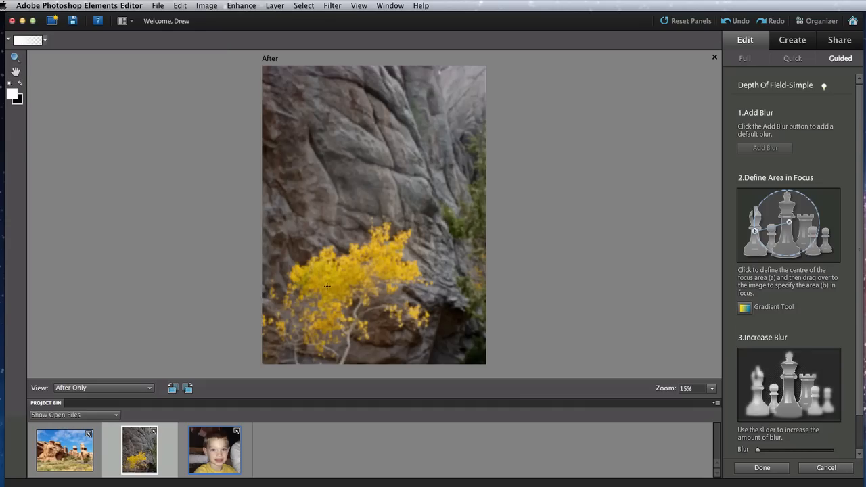
left_click_drag(327, 286, 433, 176)
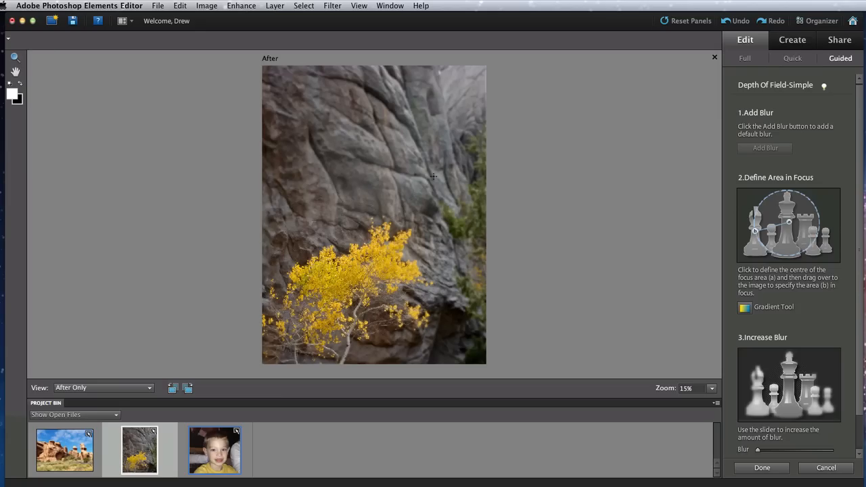
scroll("down", 3)
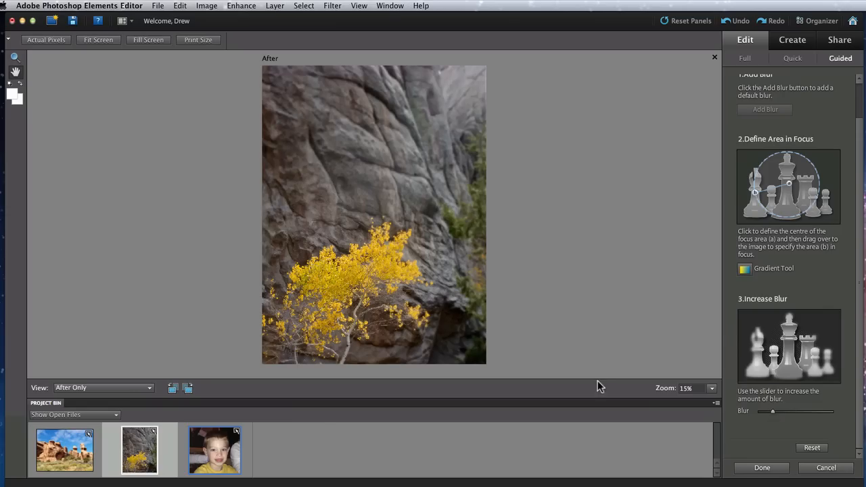
mouse_move(327, 285)
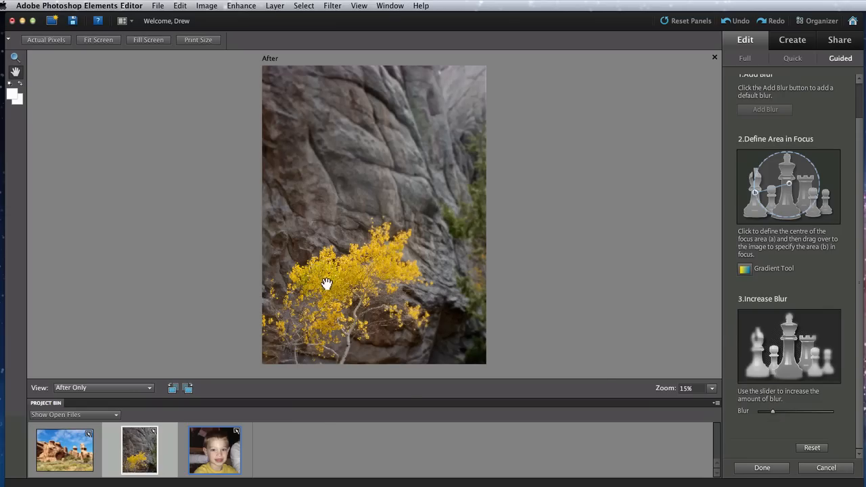
Fit the photo in the window and commit the Depth Of Field edit with Done
key("cmd+=")
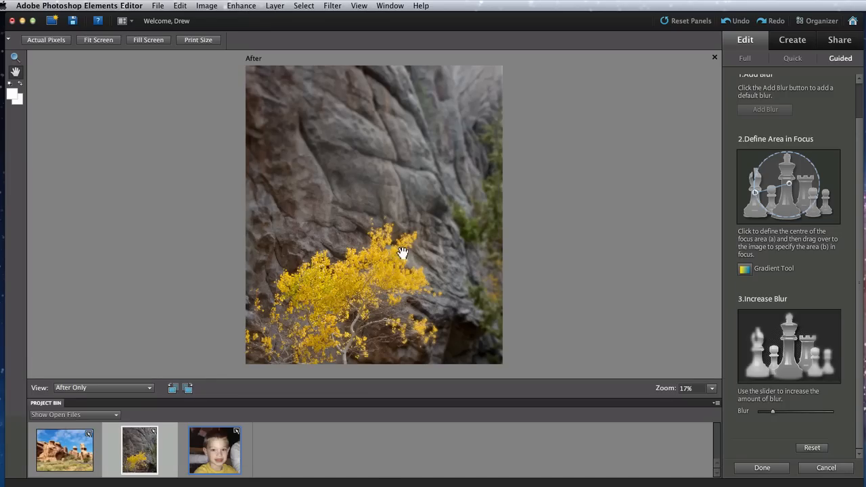
mouse_move(459, 268)
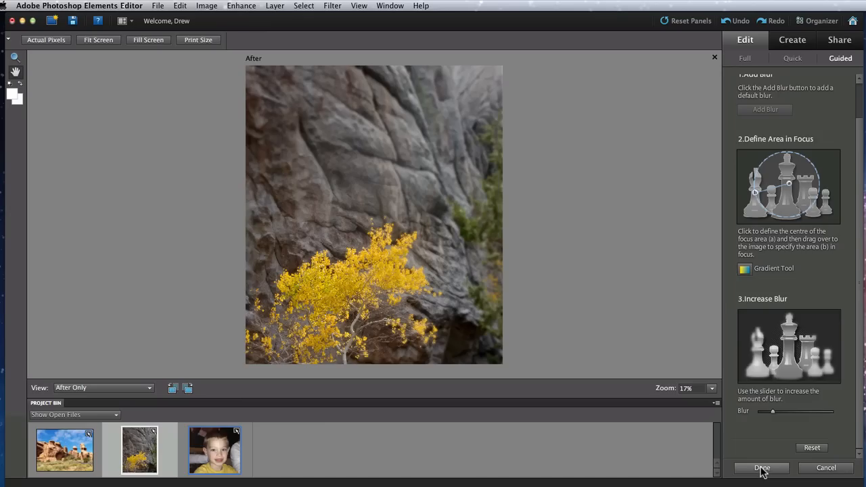
left_click(762, 468)
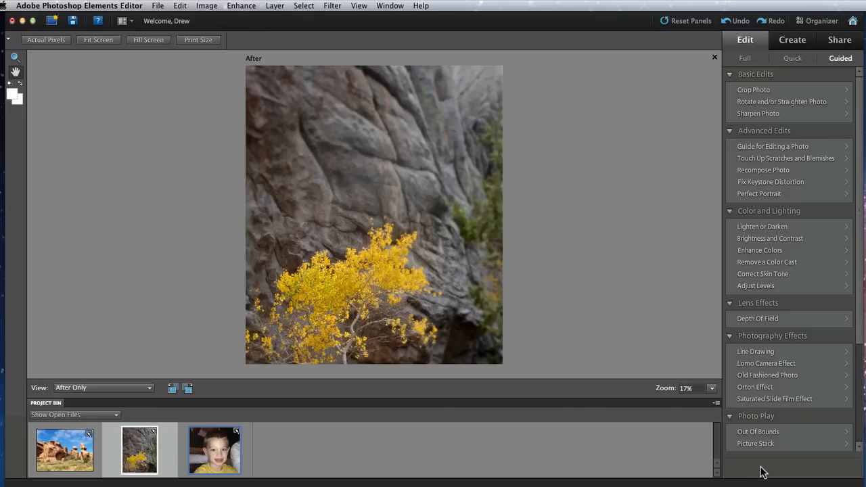
Return to Full edit and select the layer mask of Background copy 2
left_click(745, 58)
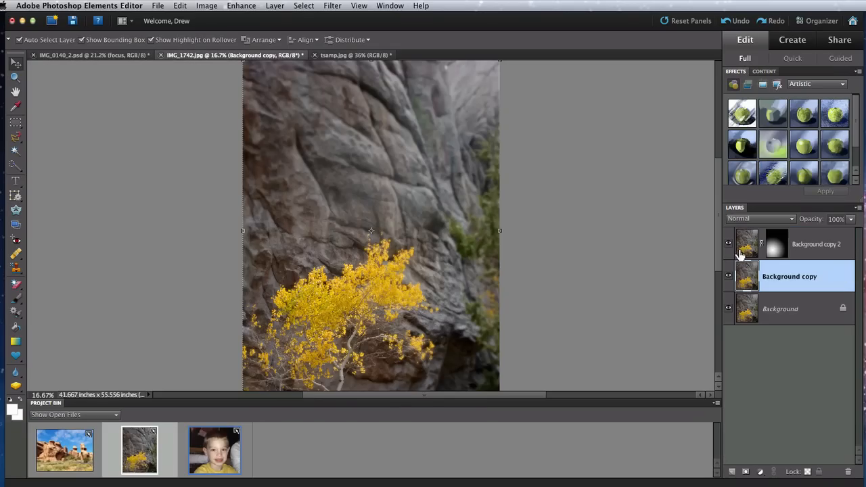
left_click(776, 244)
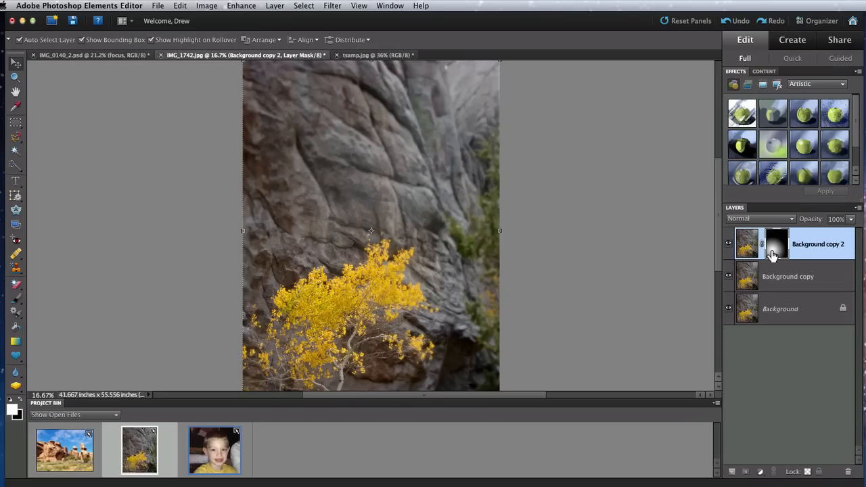
mouse_move(777, 244)
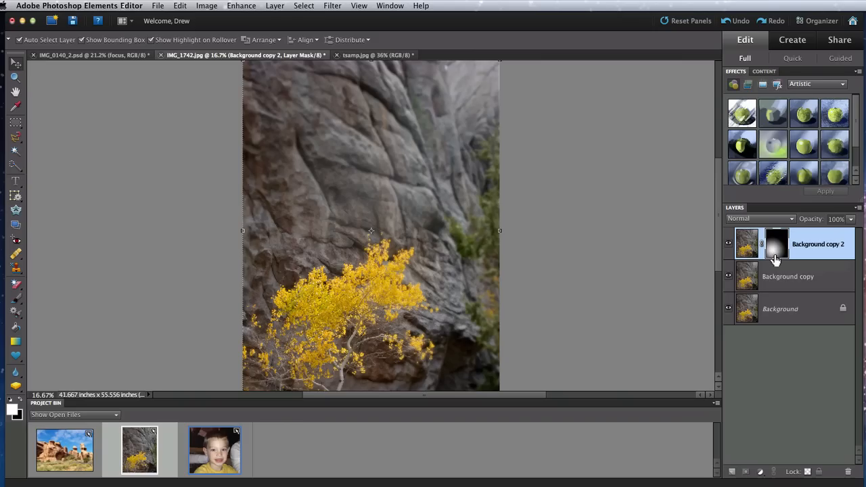
mouse_move(777, 264)
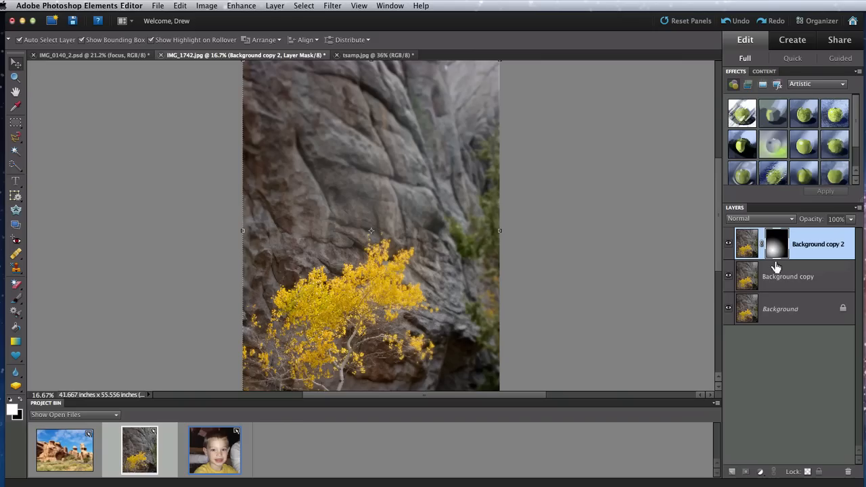
mouse_move(43, 250)
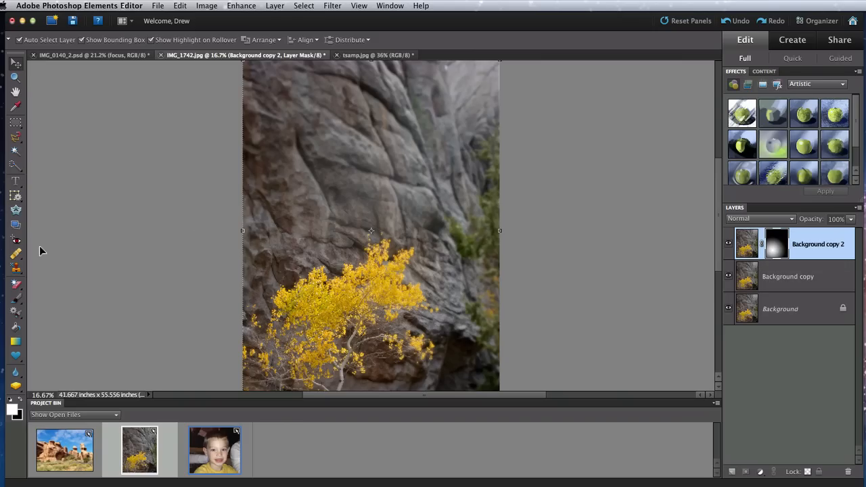
mouse_move(16, 300)
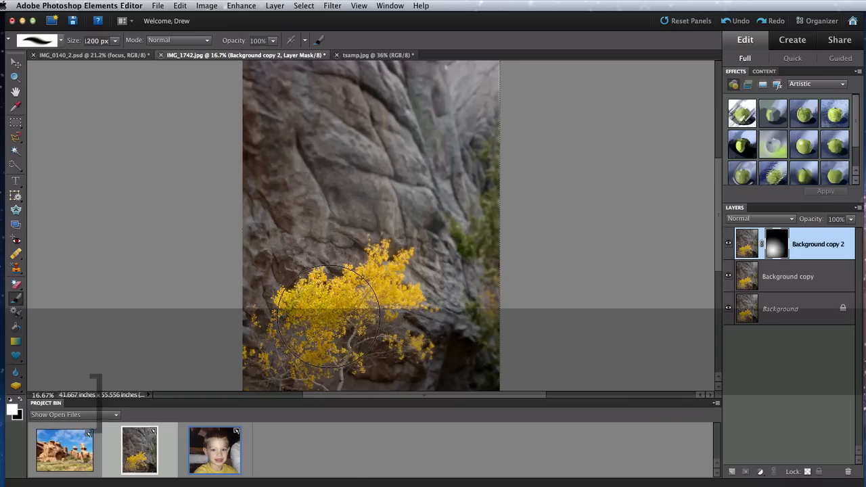
Set the brush size to 1800 for painting on the Background copy 2 mask
type("1800")
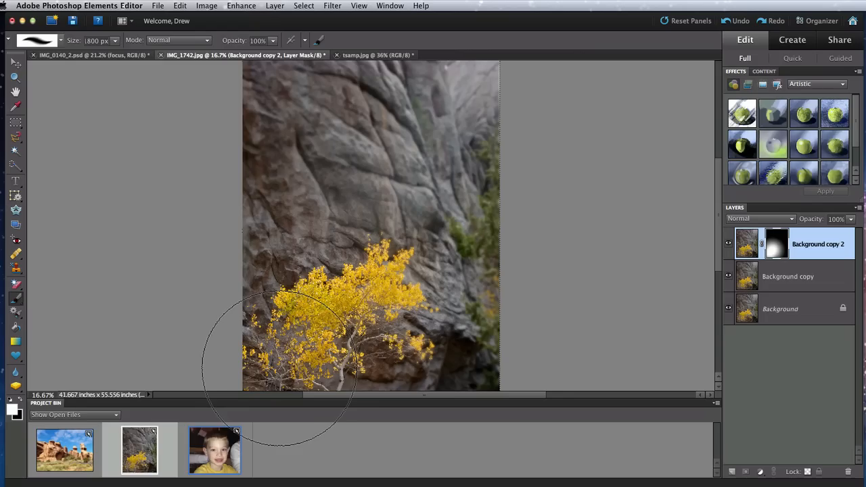
mouse_move(368, 365)
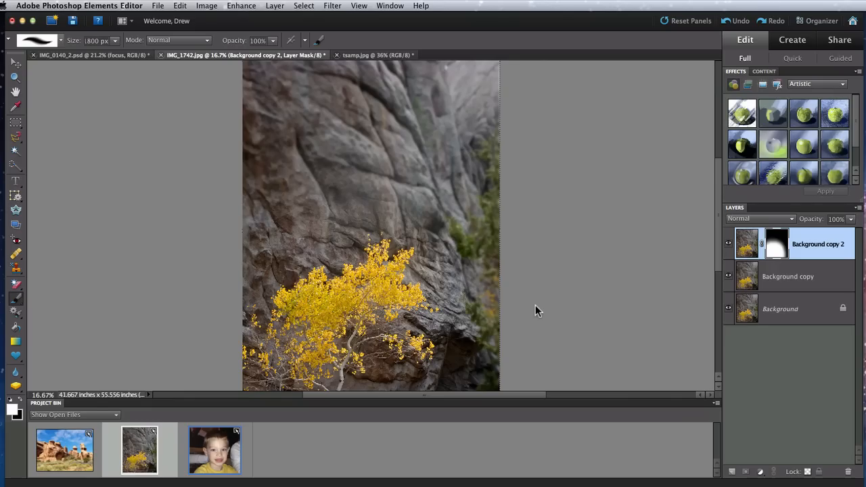
mouse_move(837, 76)
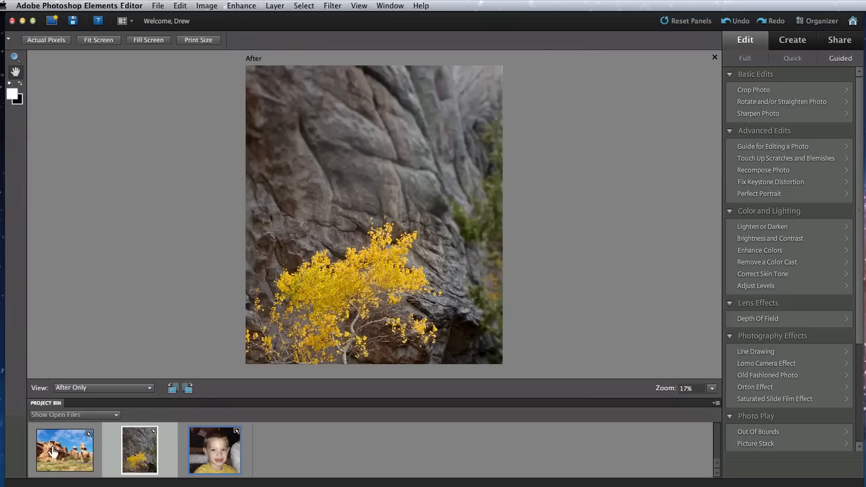
Switch to the rock formation photo and start the Orton Effect guided edit
left_click(65, 449)
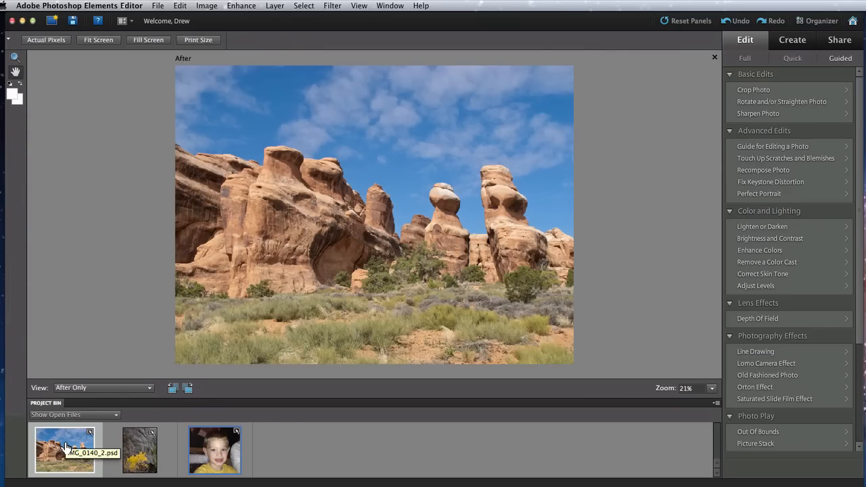
mouse_move(755, 292)
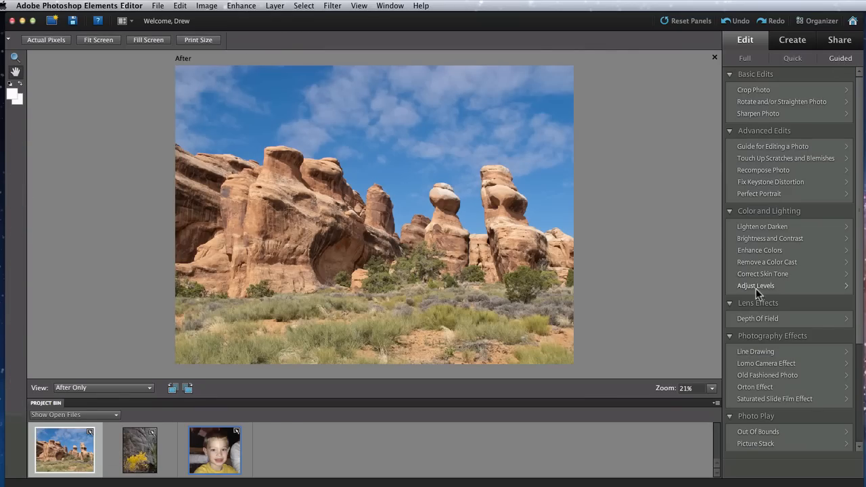
scroll("down", 3)
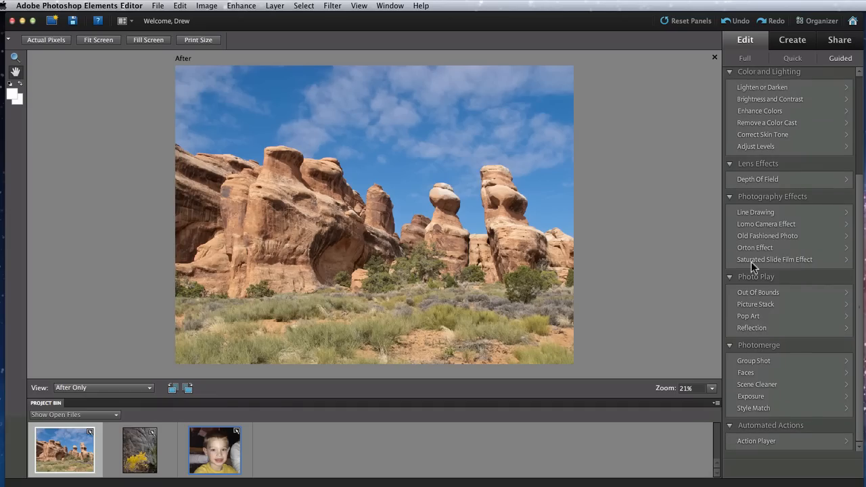
left_click(755, 248)
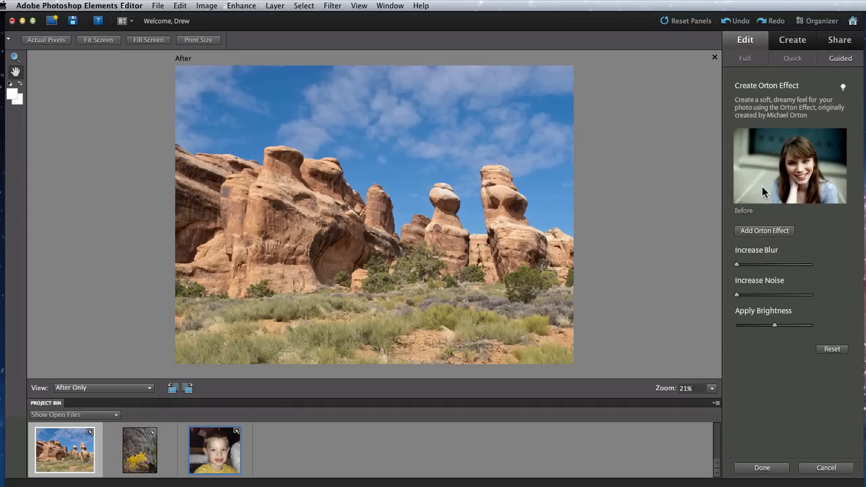
mouse_move(790, 165)
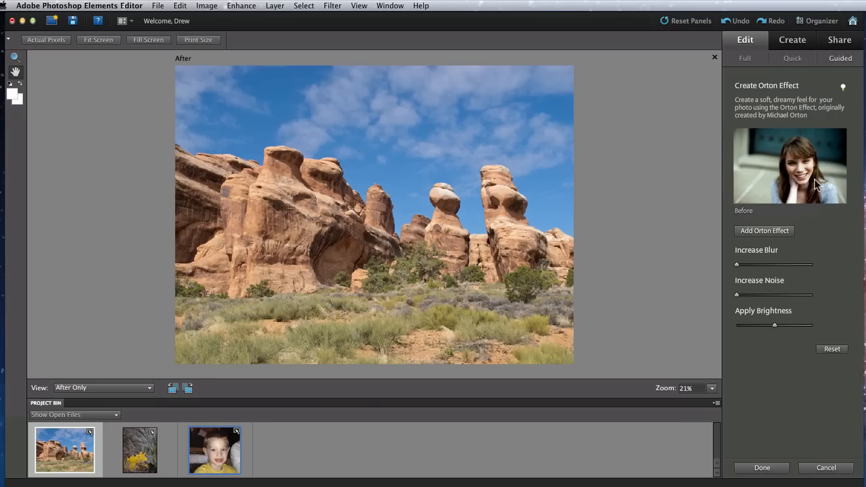
mouse_move(830, 201)
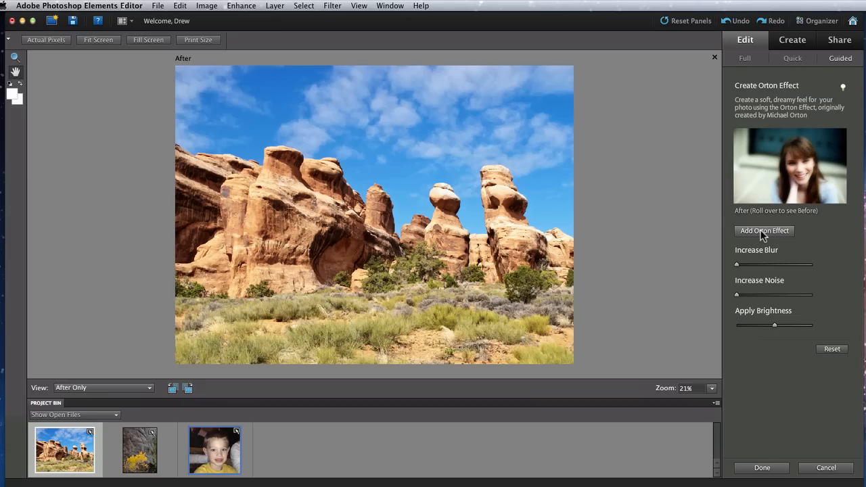
mouse_move(746, 272)
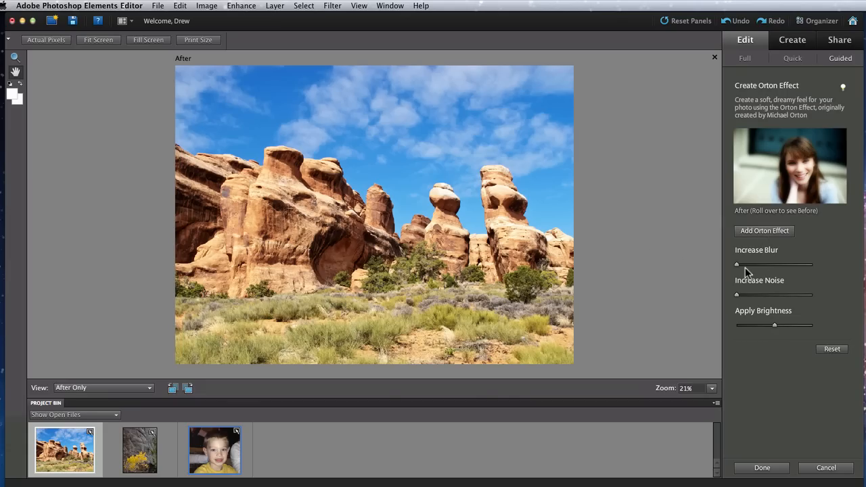
mouse_move(742, 269)
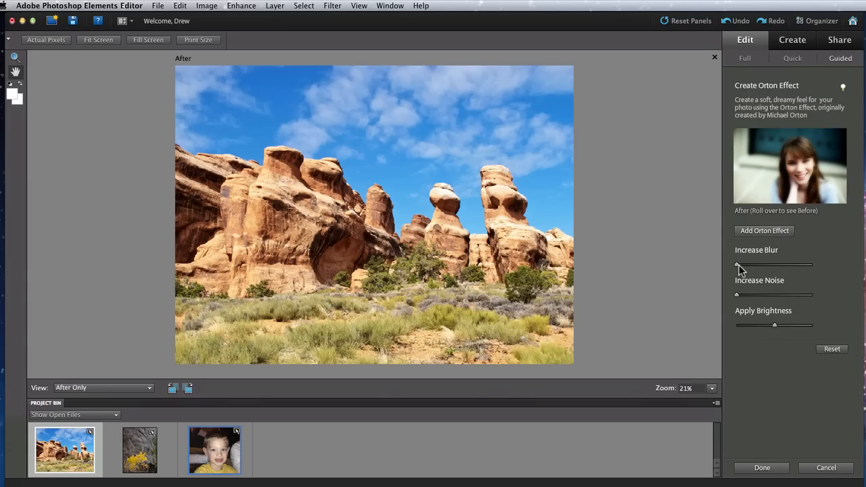
Increase the Orton effect blur on the rock formation photo
left_click_drag(736, 264, 769, 264)
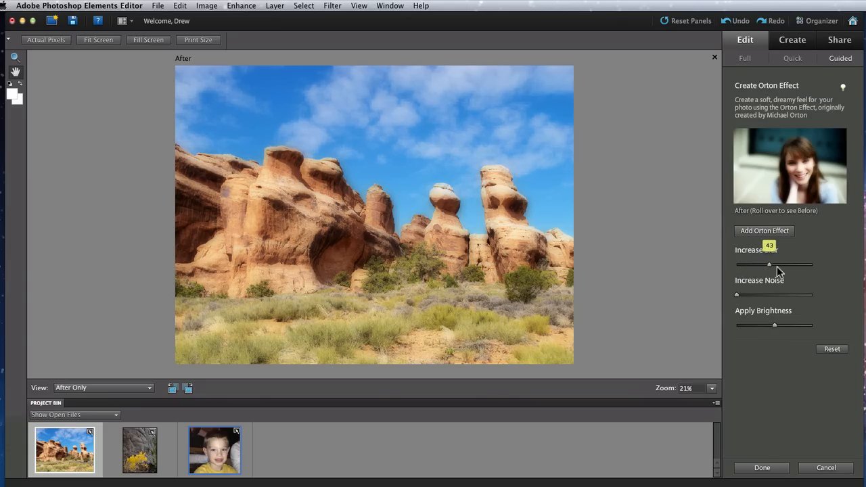
left_click_drag(769, 264, 778, 264)
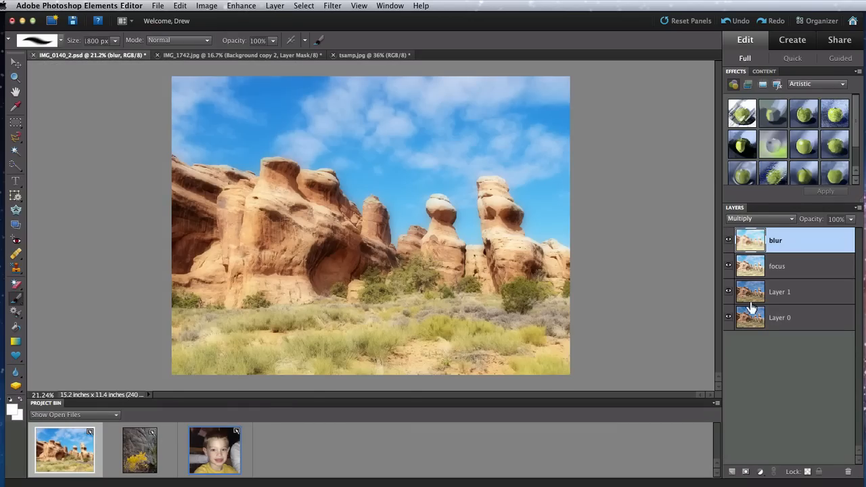
Select the rock photo's focus layer and bring up Hue/Saturation to set Saturation to +18
left_click(777, 265)
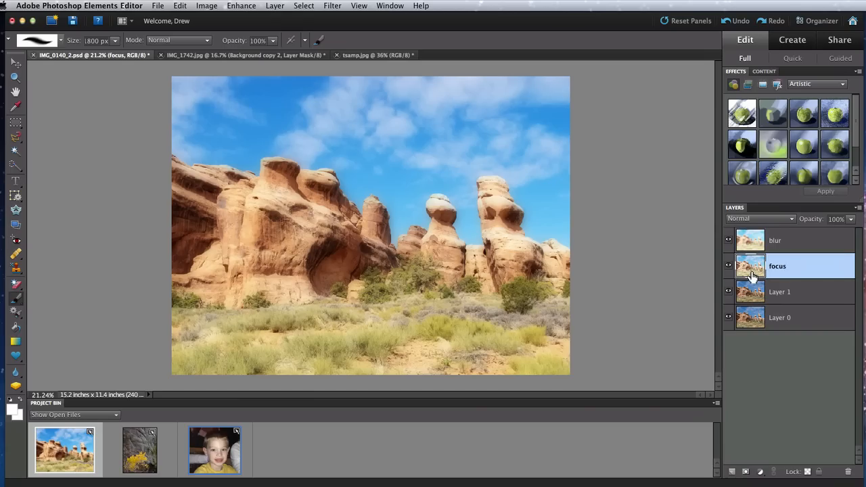
left_click(774, 241)
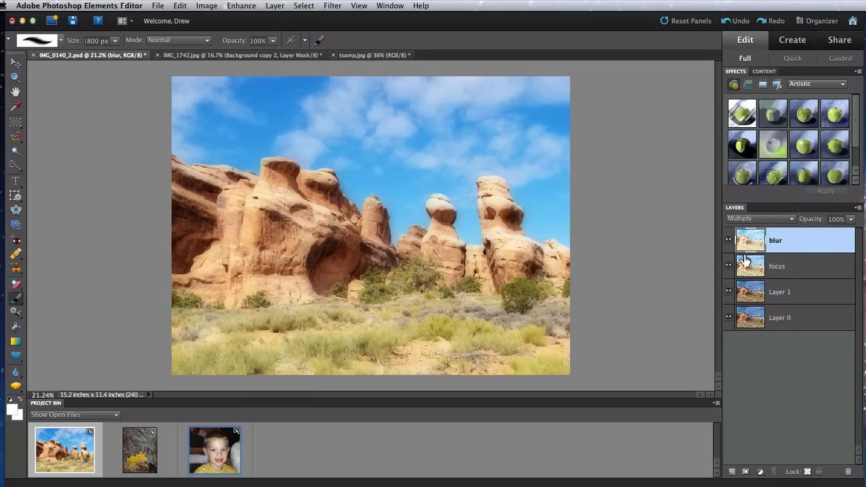
left_click(777, 265)
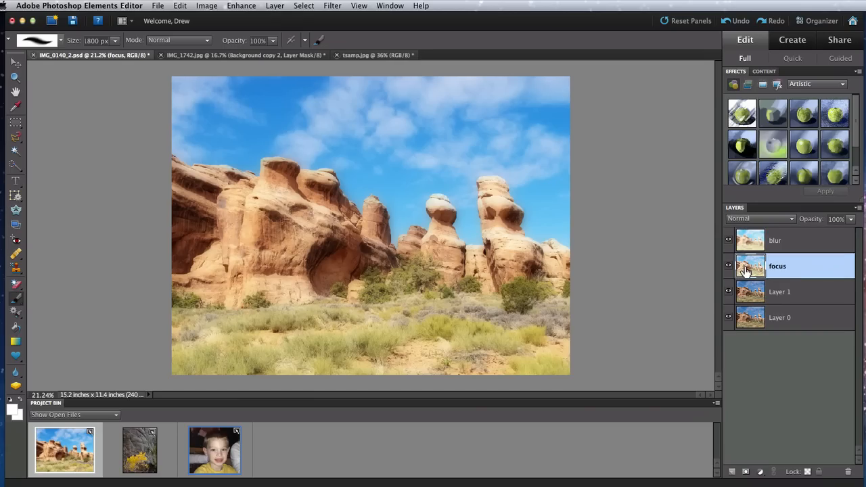
left_click(241, 5)
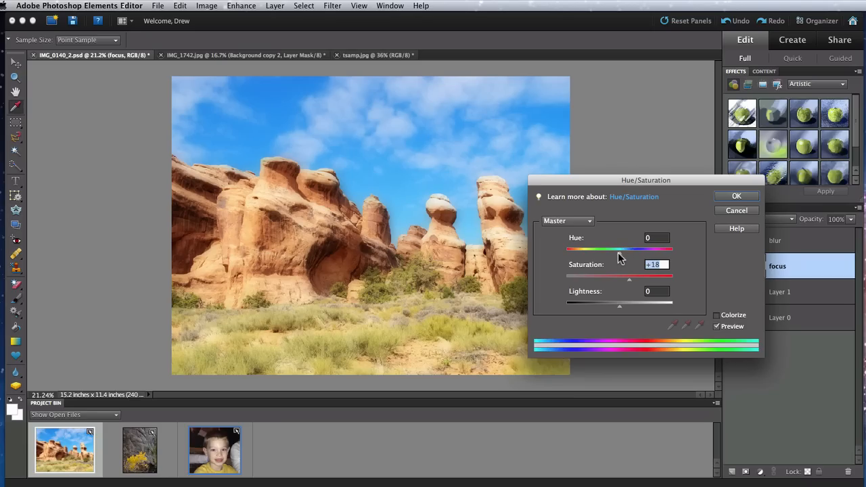
Shift Hue to -18 on the focus layer and confirm the Hue/Saturation change
left_click_drag(629, 249, 602, 249)
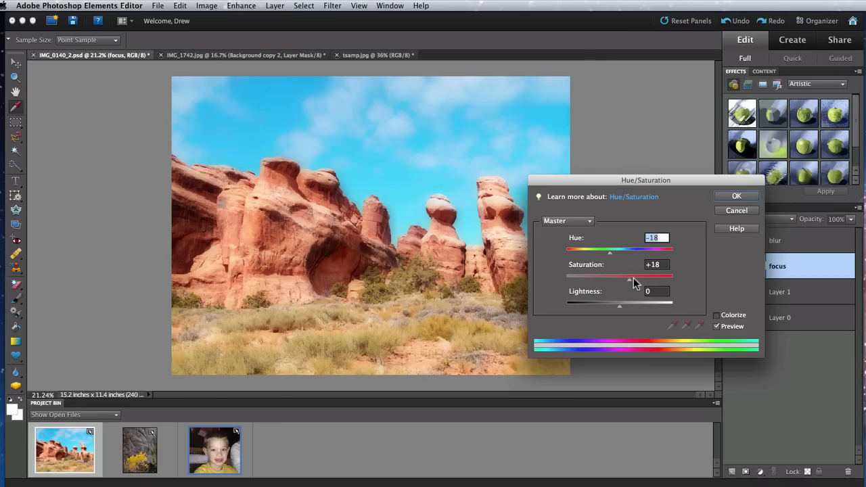
left_click(736, 195)
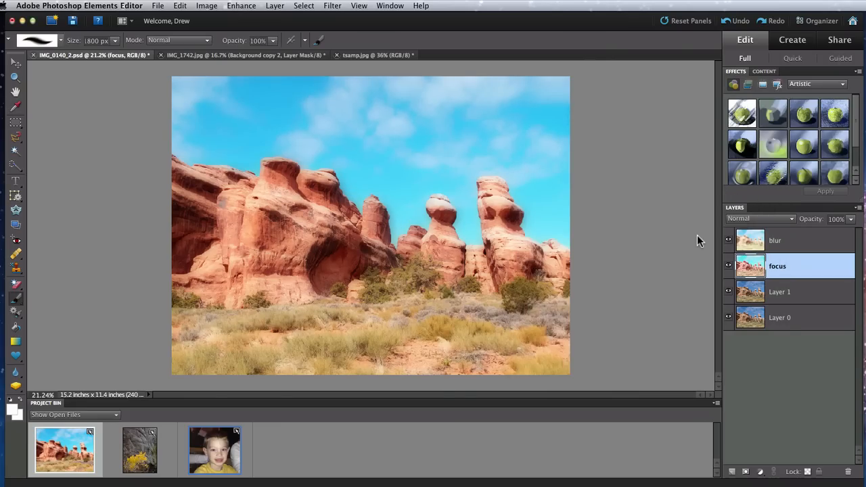
mouse_move(728, 265)
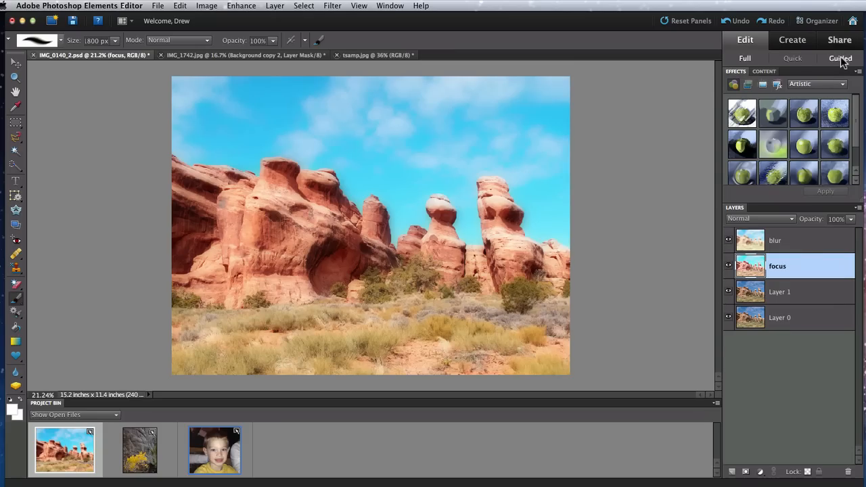
Apply the Picture Stack guided edit to the boy portrait, choosing the number of pictures
left_click(841, 58)
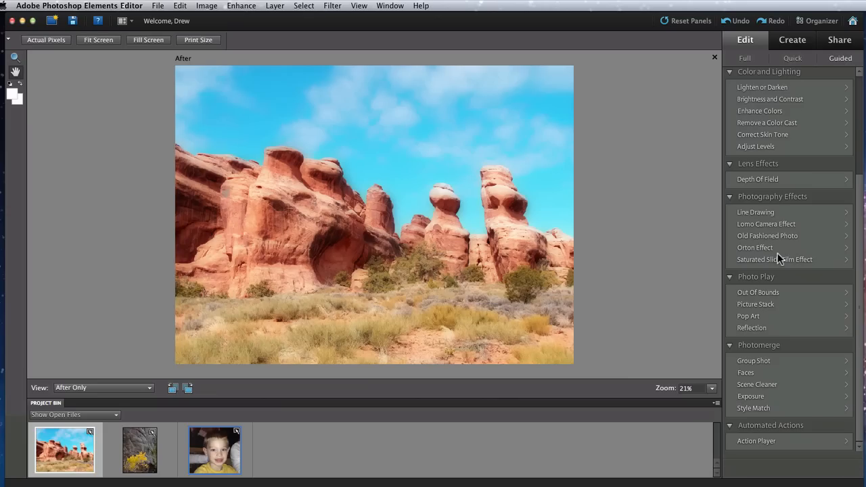
mouse_move(755, 309)
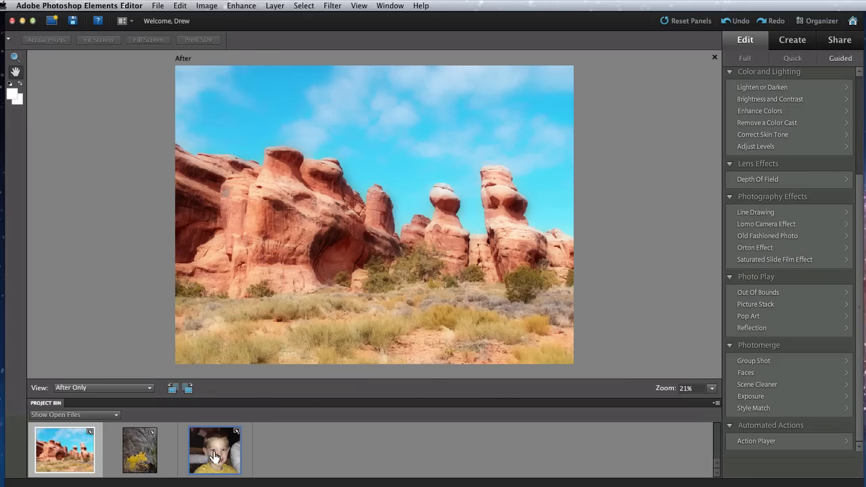
left_click(213, 449)
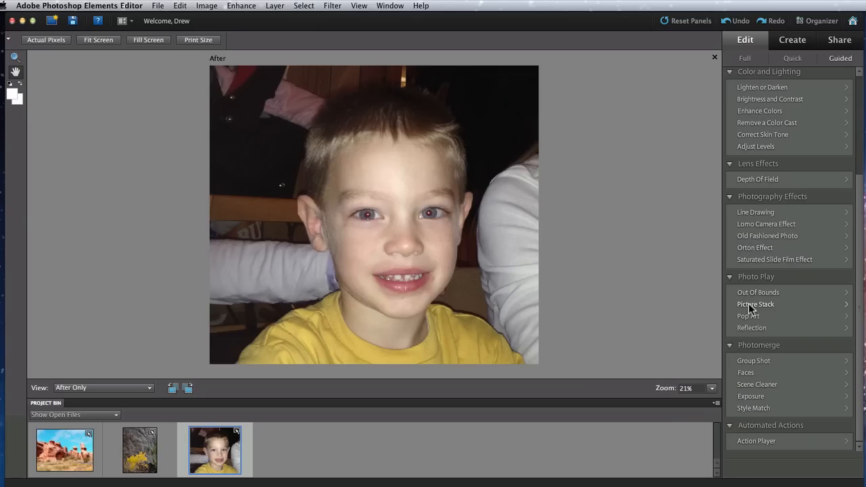
left_click(755, 303)
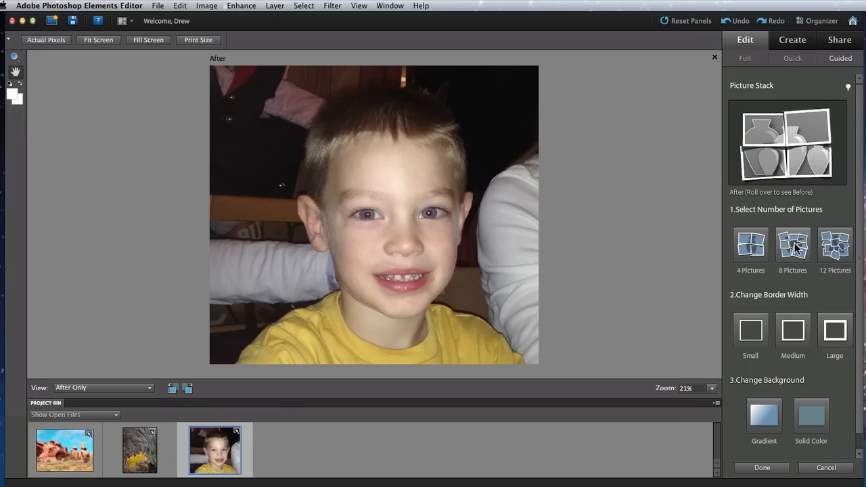
left_click(793, 245)
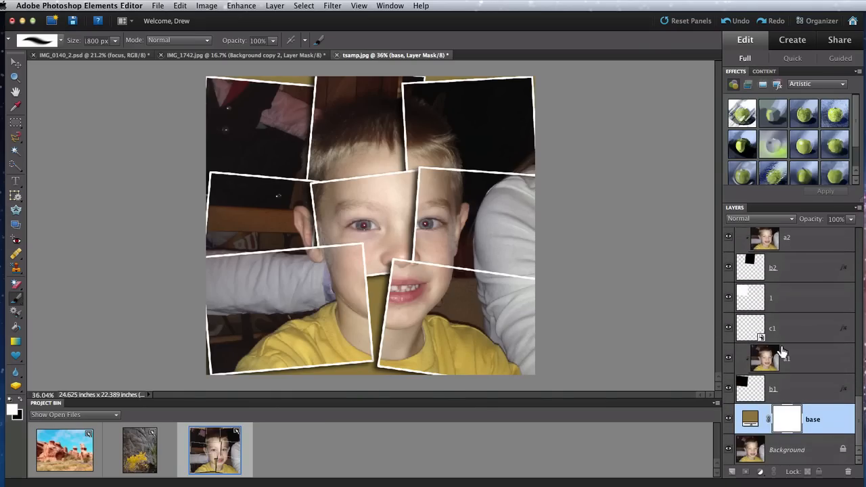
Switch to the Move tool and select the bottom-left collage piece's layer in the Layers panel
scroll("down", 3)
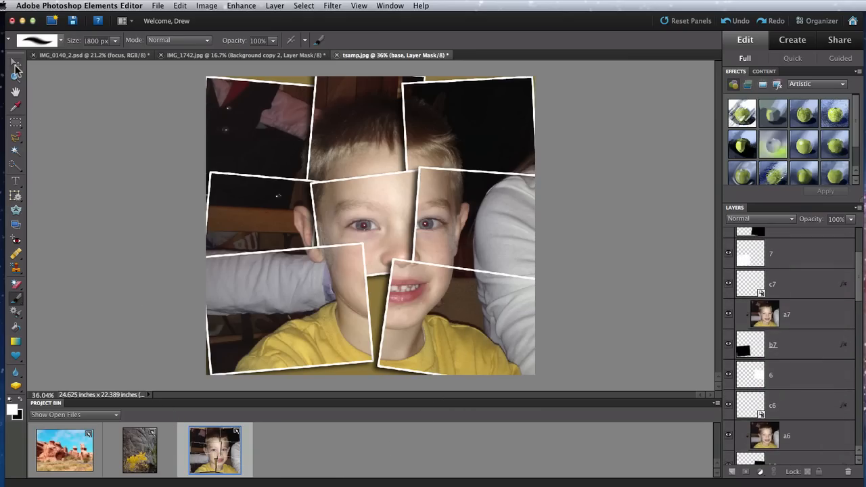
left_click(15, 66)
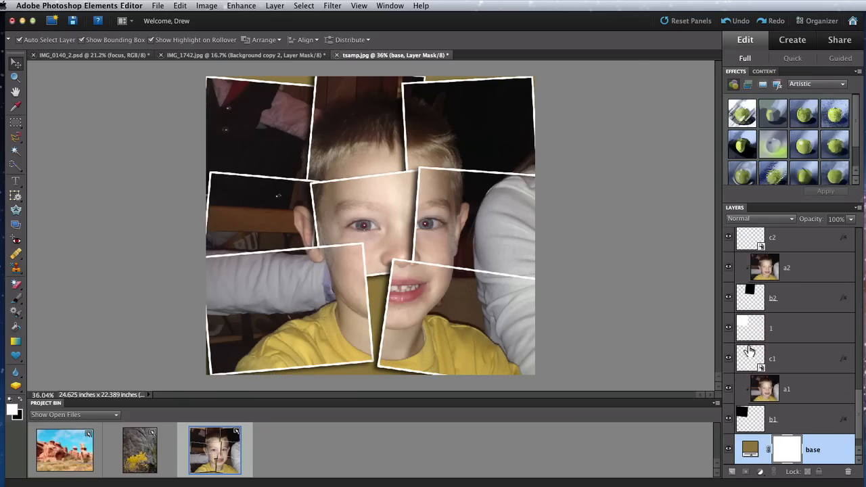
scroll("down", 3)
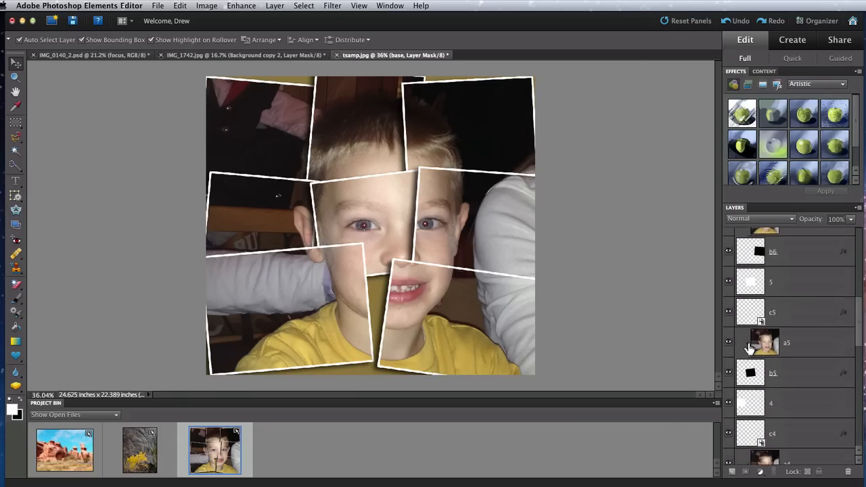
scroll("down", 3)
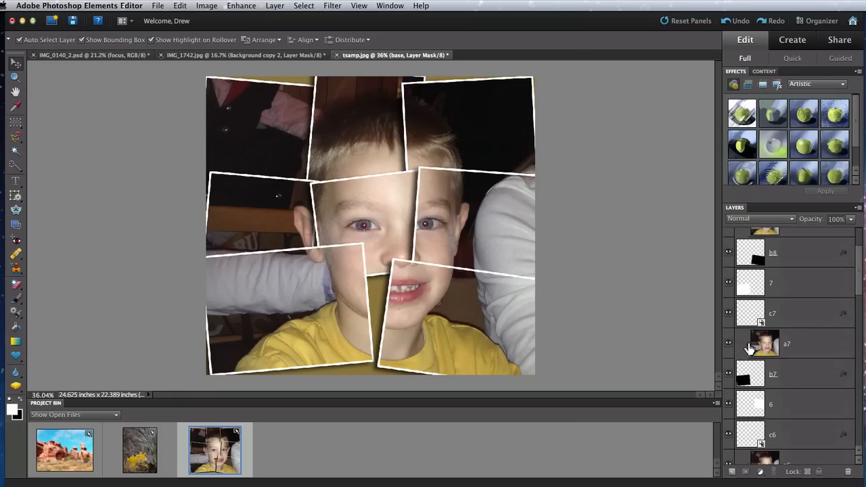
left_click(773, 374)
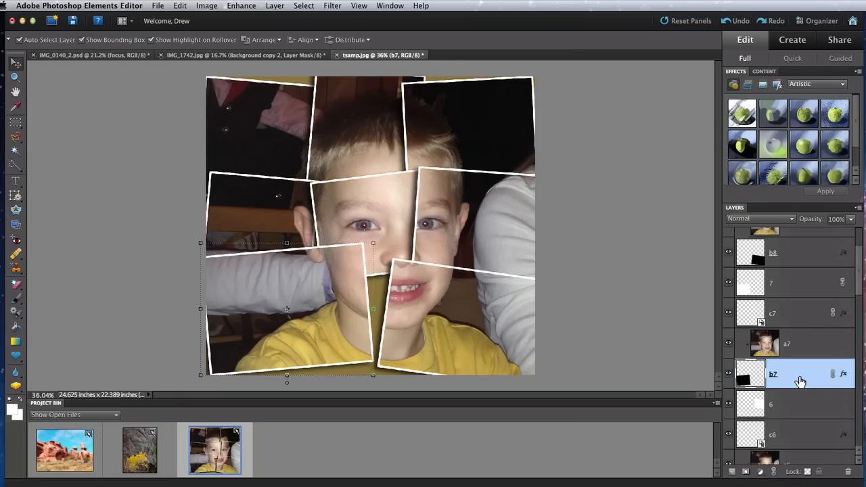
mouse_move(800, 376)
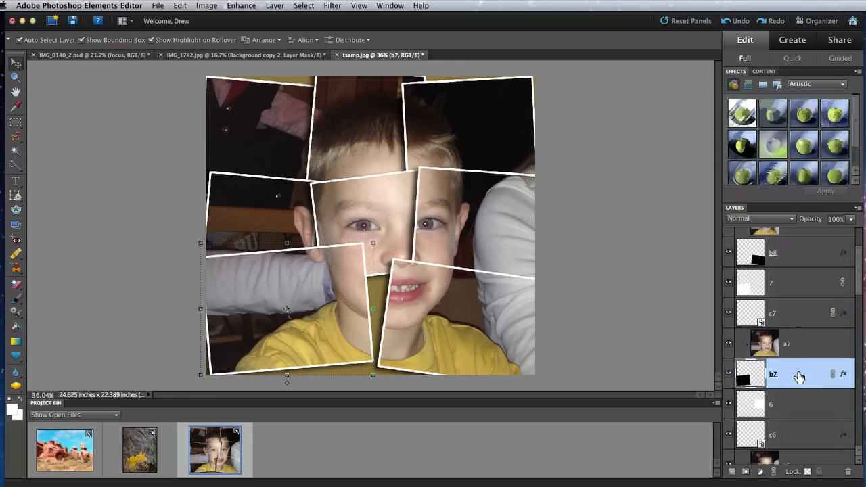